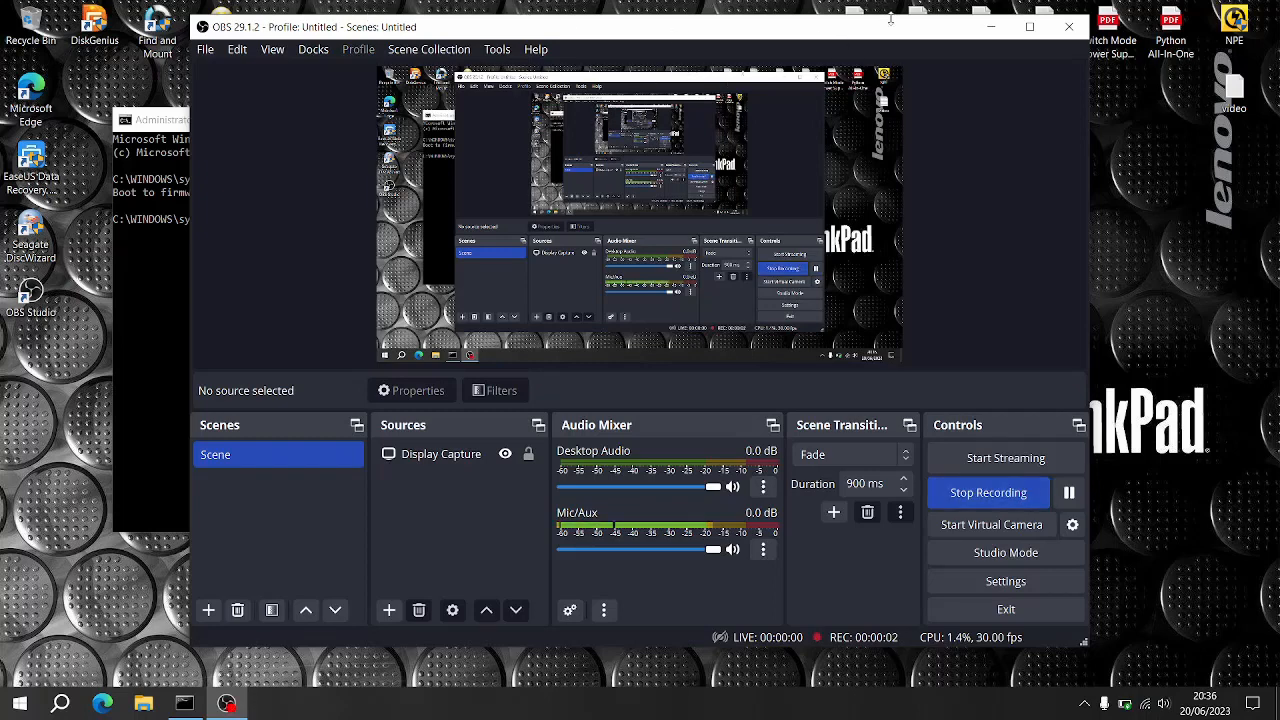
mouse_move(1068, 27)
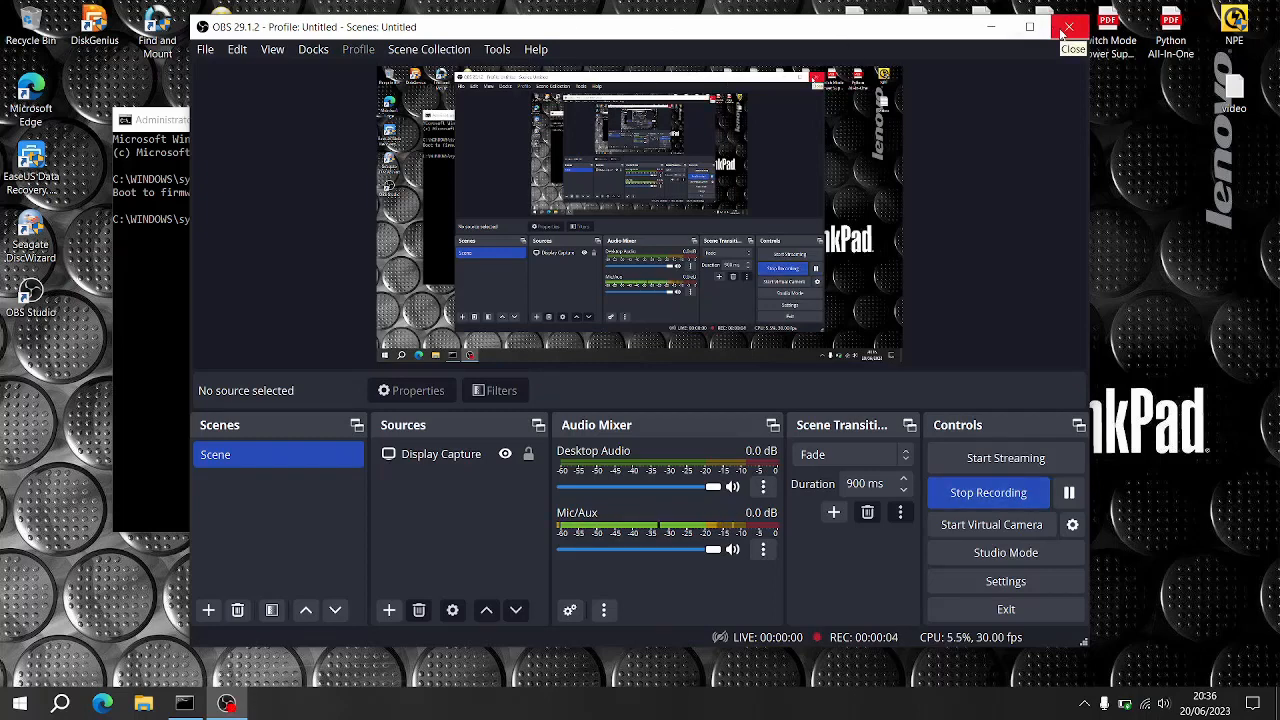
mouse_move(1030, 27)
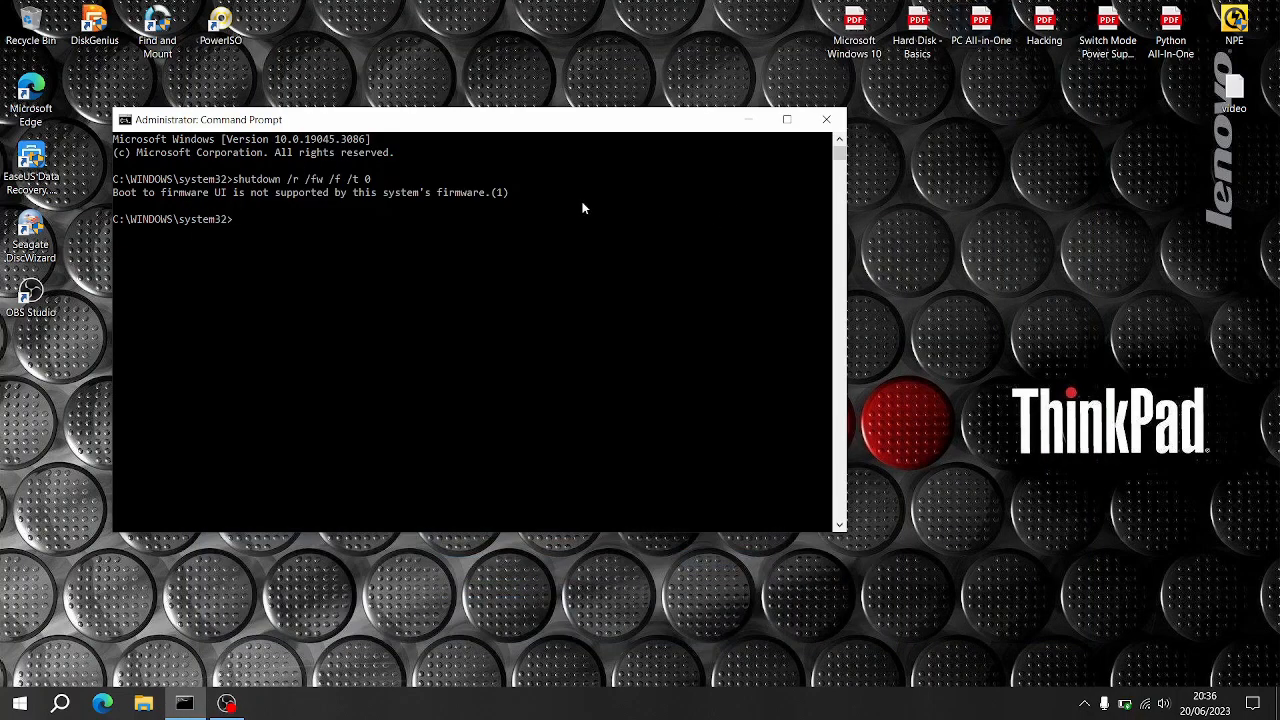
mouse_move(464, 174)
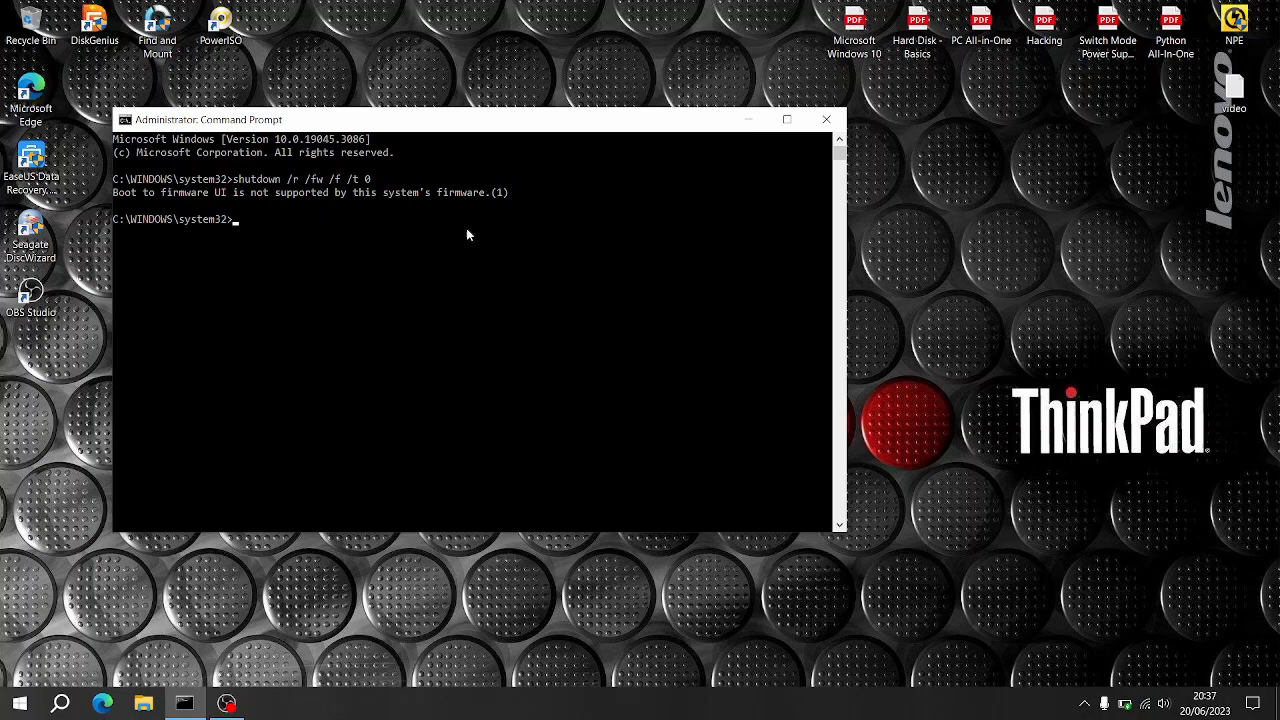
mouse_move(320, 238)
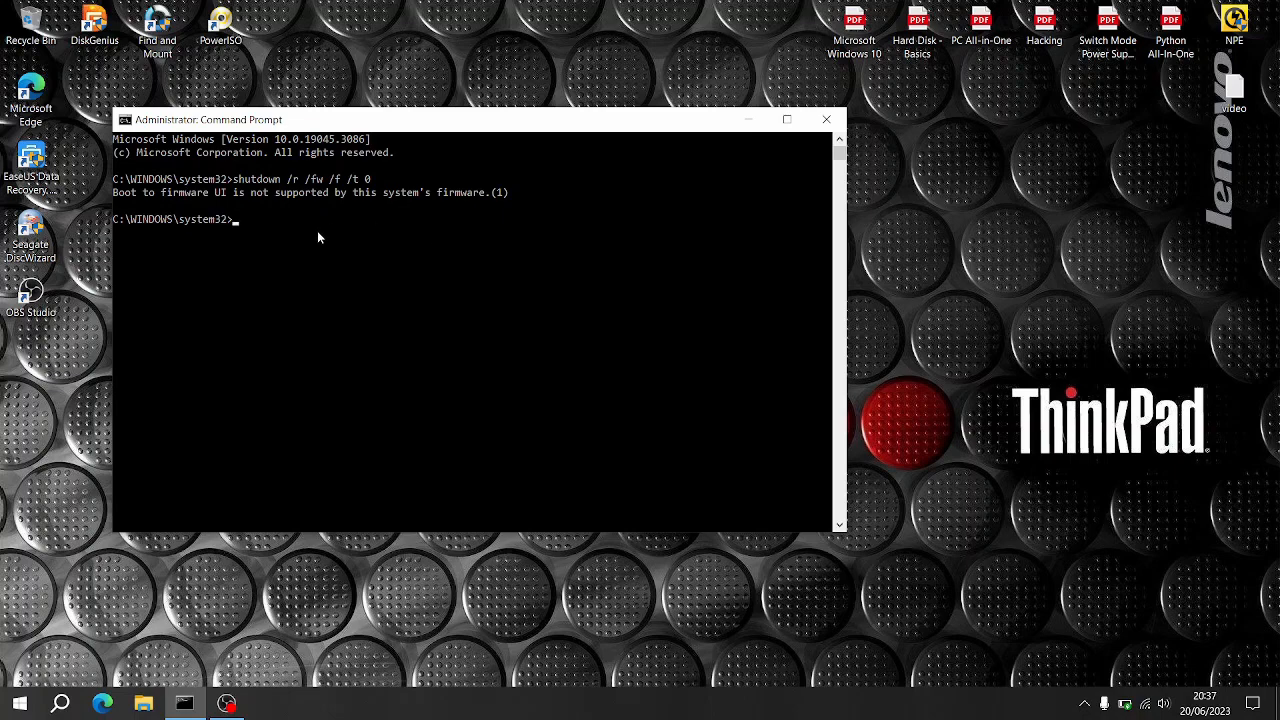
- Run 'shutdown /r /fw /f /t 10', which fails as firmware boot is unsupported
type("shutdown /")
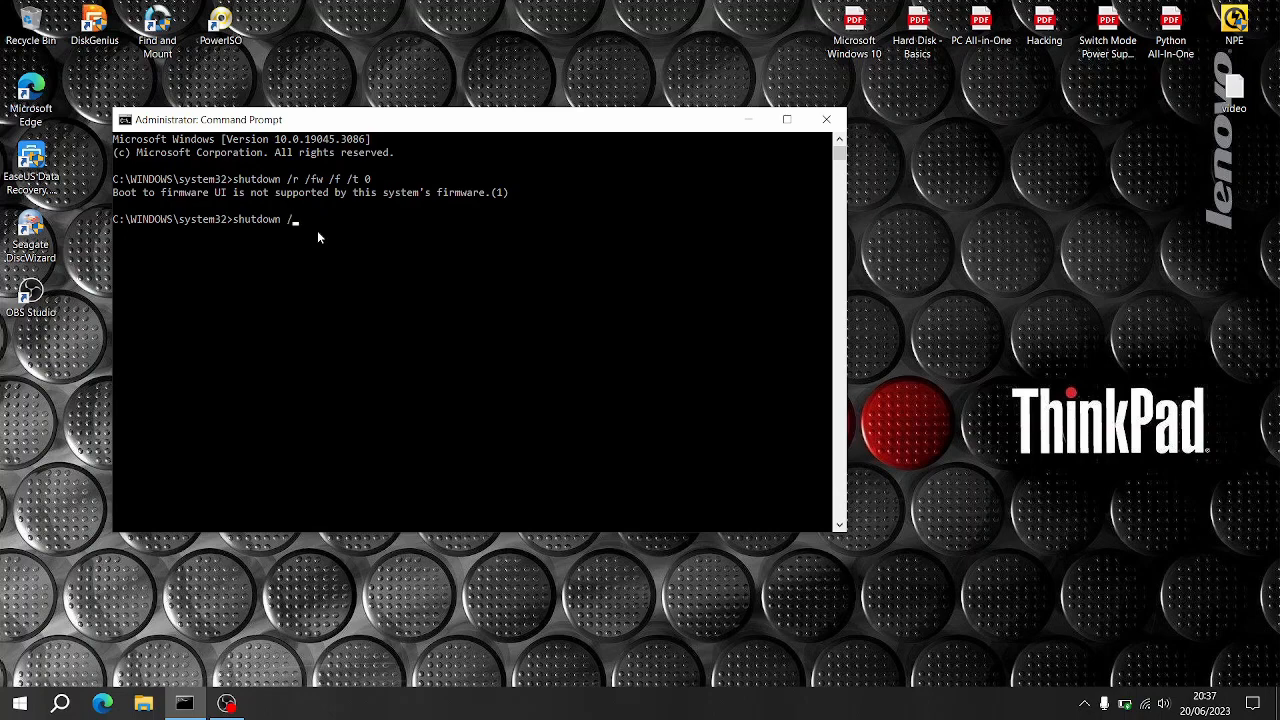
type("r /")
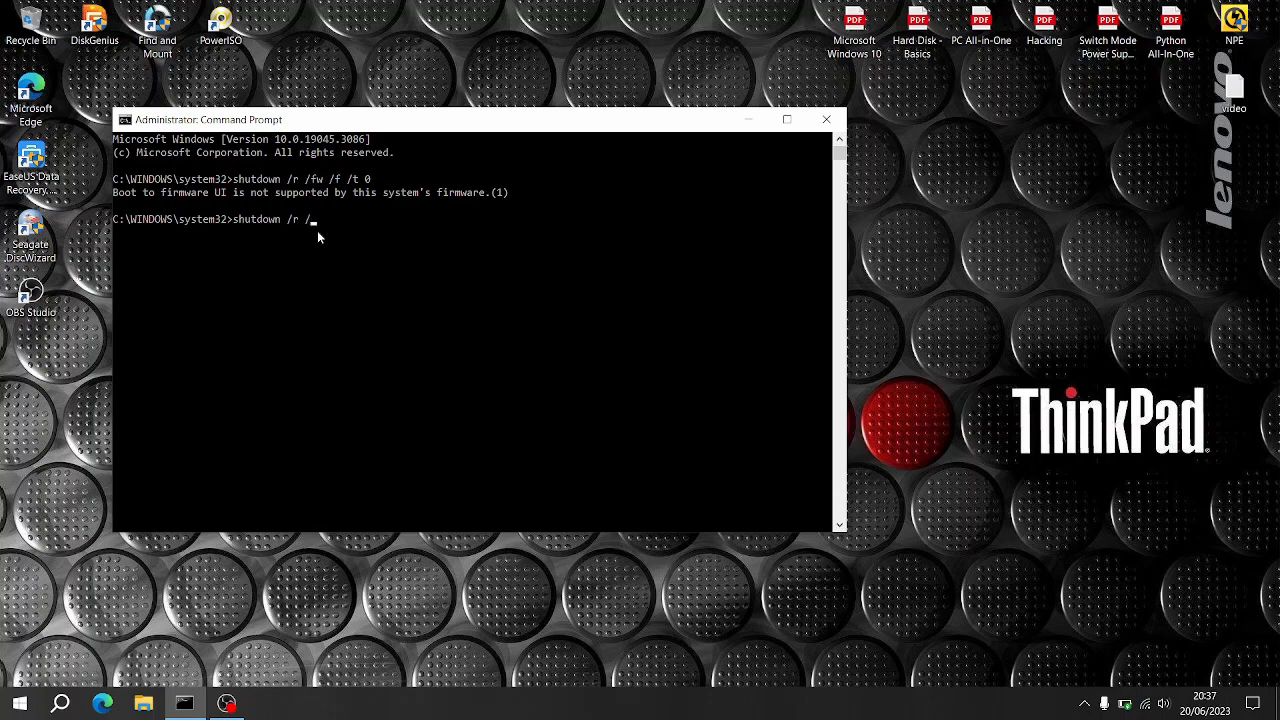
type("fw")
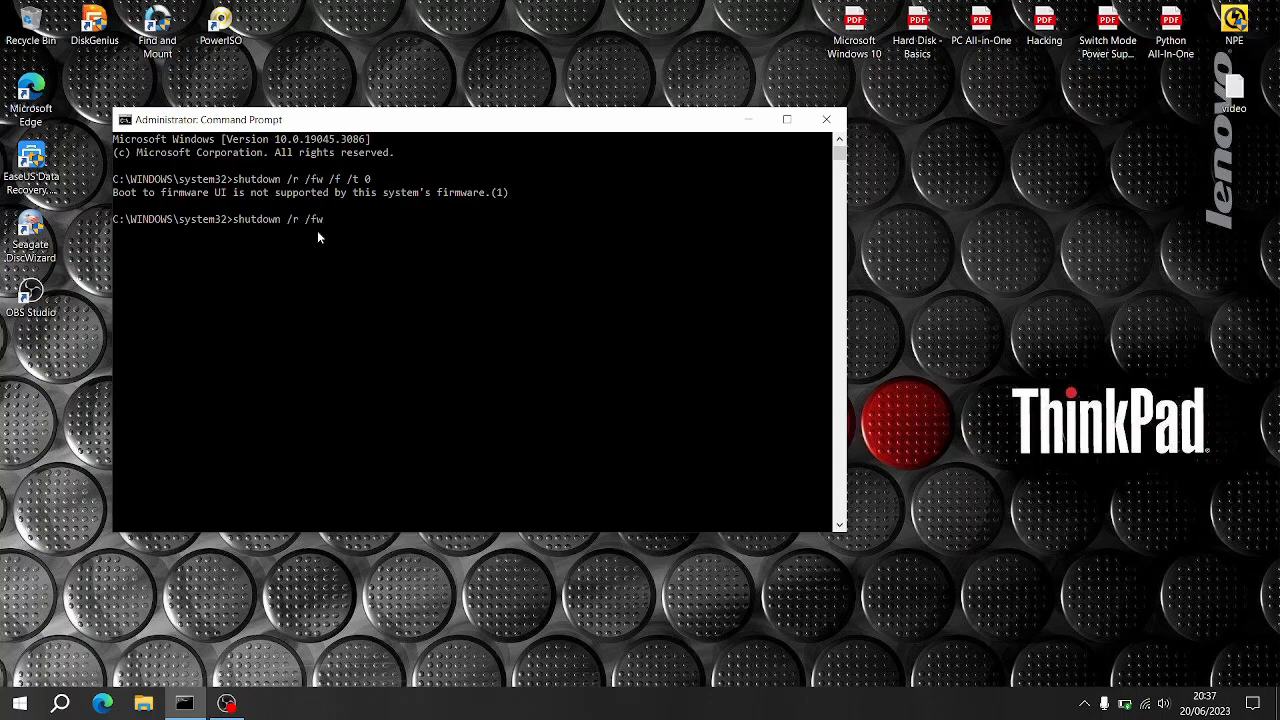
type("/f")
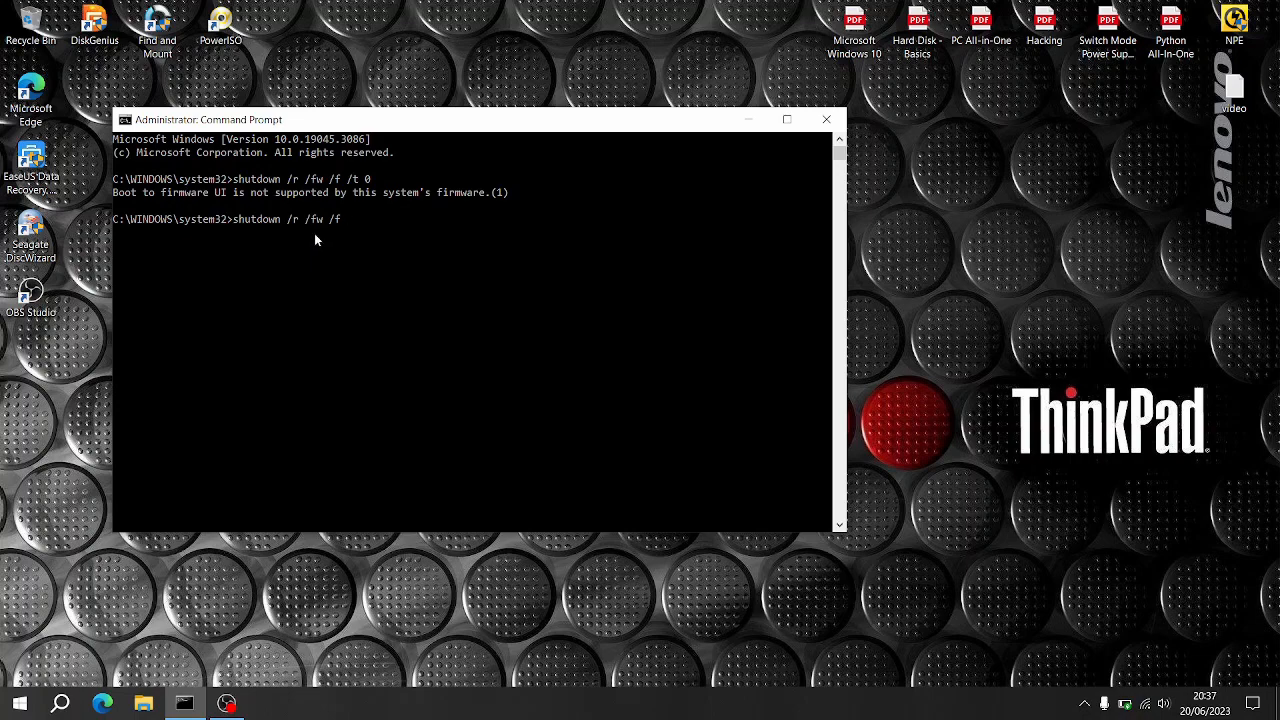
type("/t")
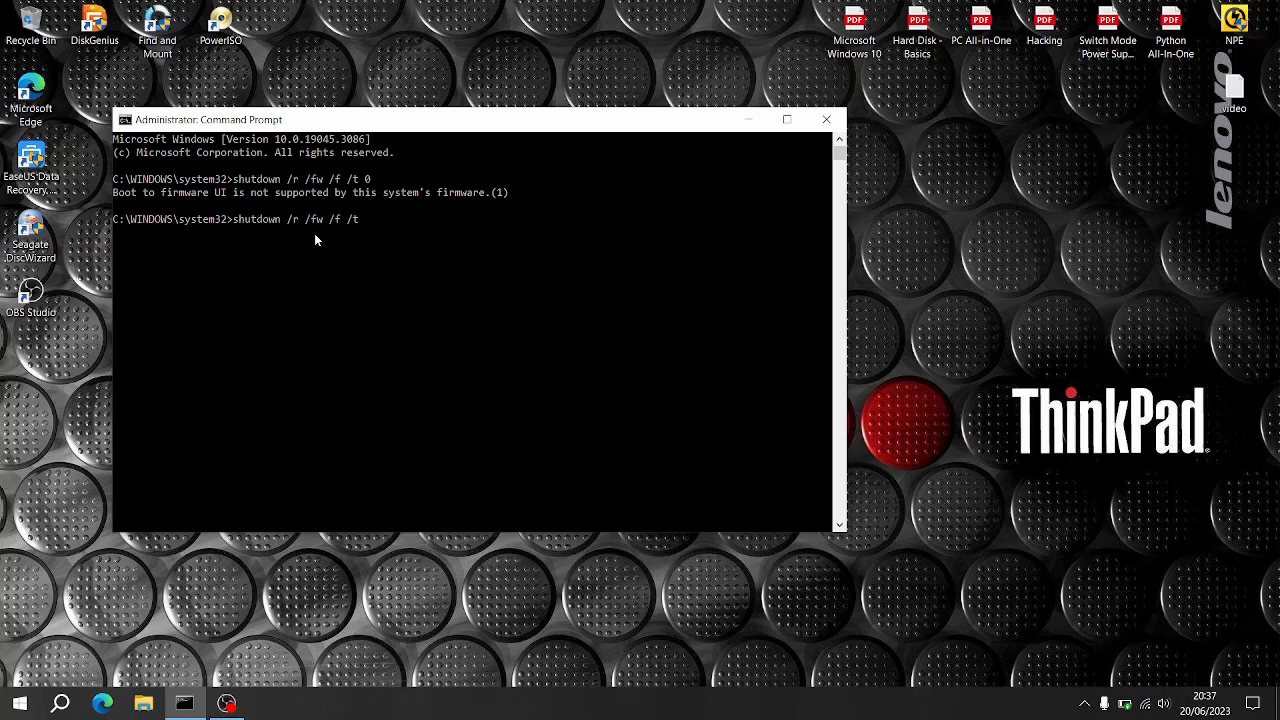
type("10")
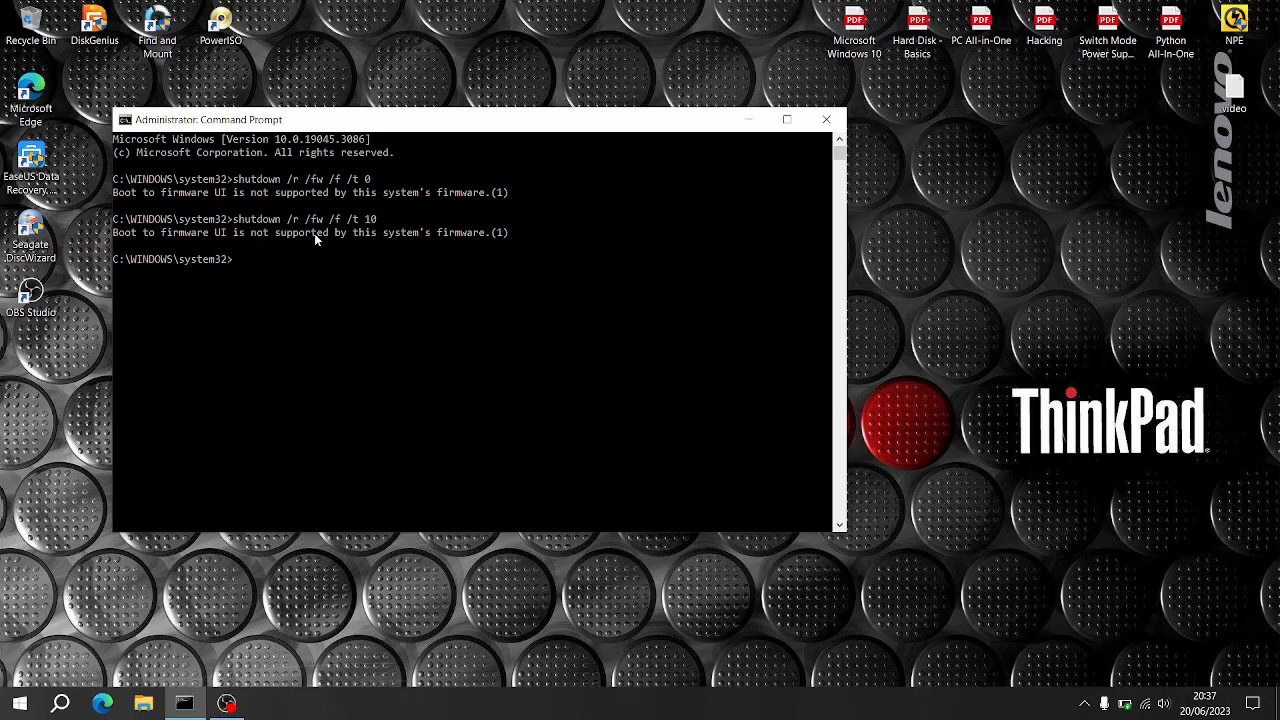
mouse_move(247, 606)
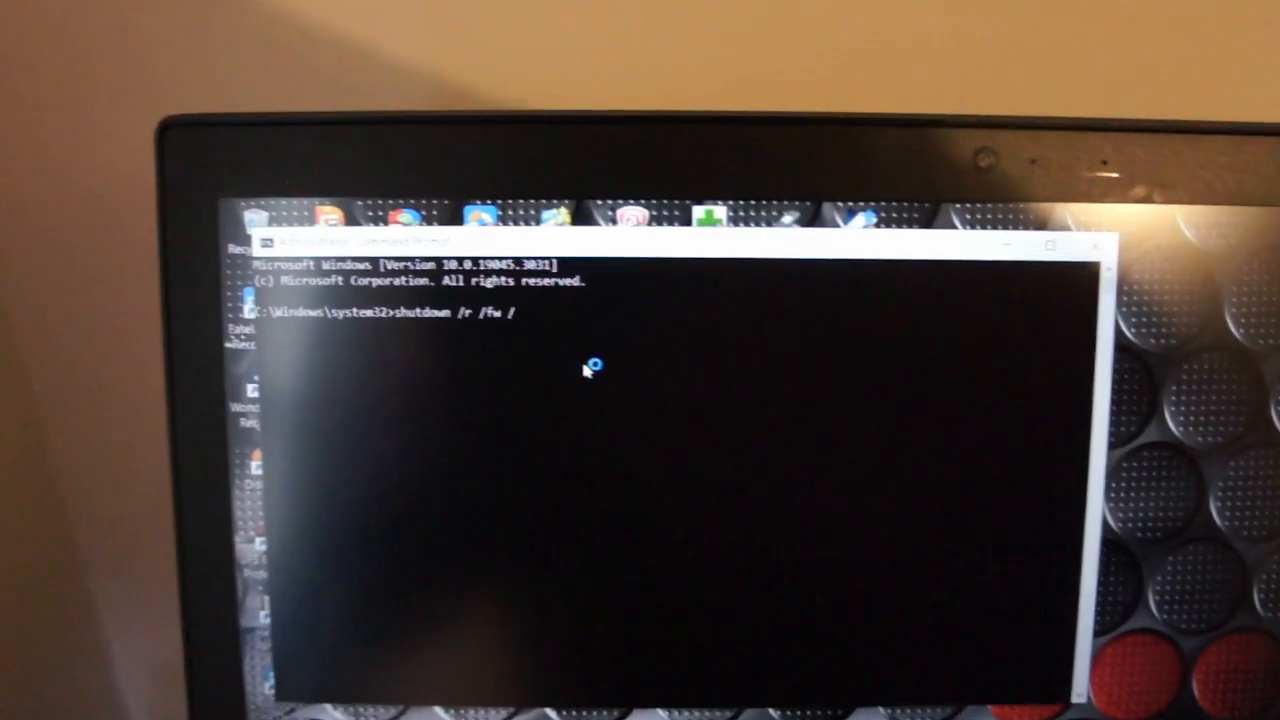
- Finish 'shutdown /r /fw /f /t 10' on the ThinkPad to restart into firmware
type("/f /t 10")
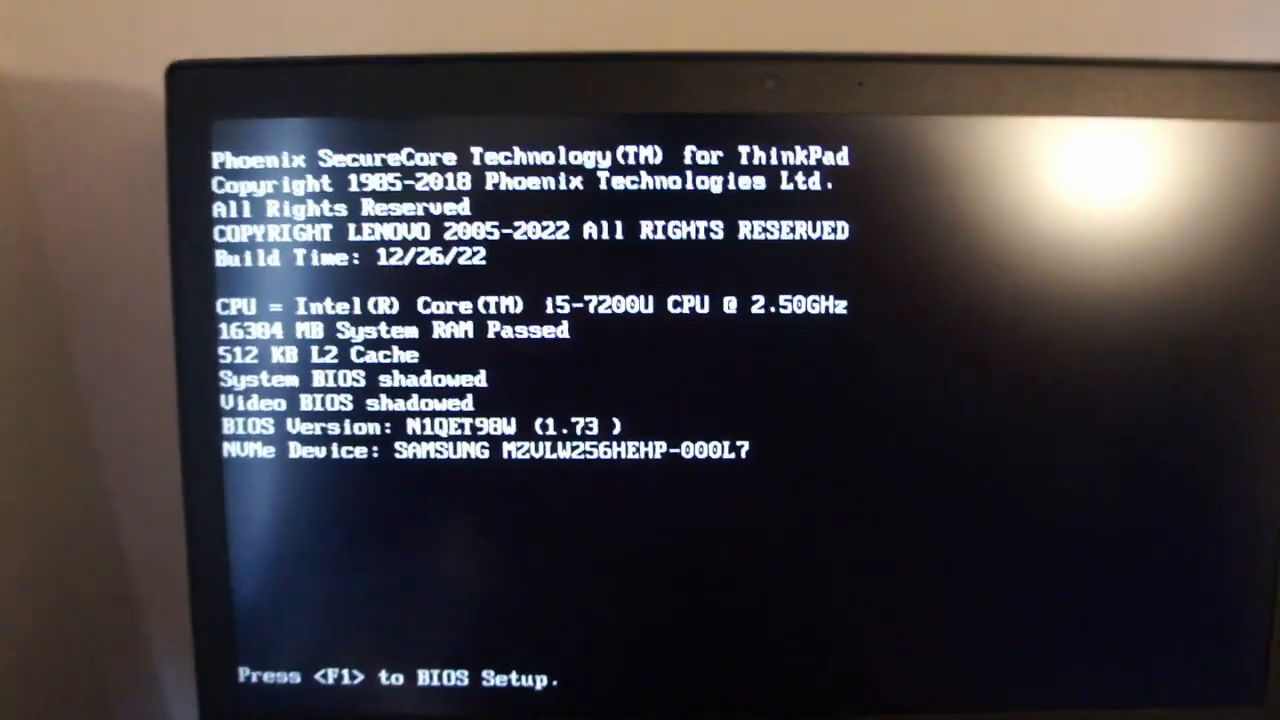
- Press F1 at the Phoenix startup screen to open ThinkPad Setup's main page
key("f1")
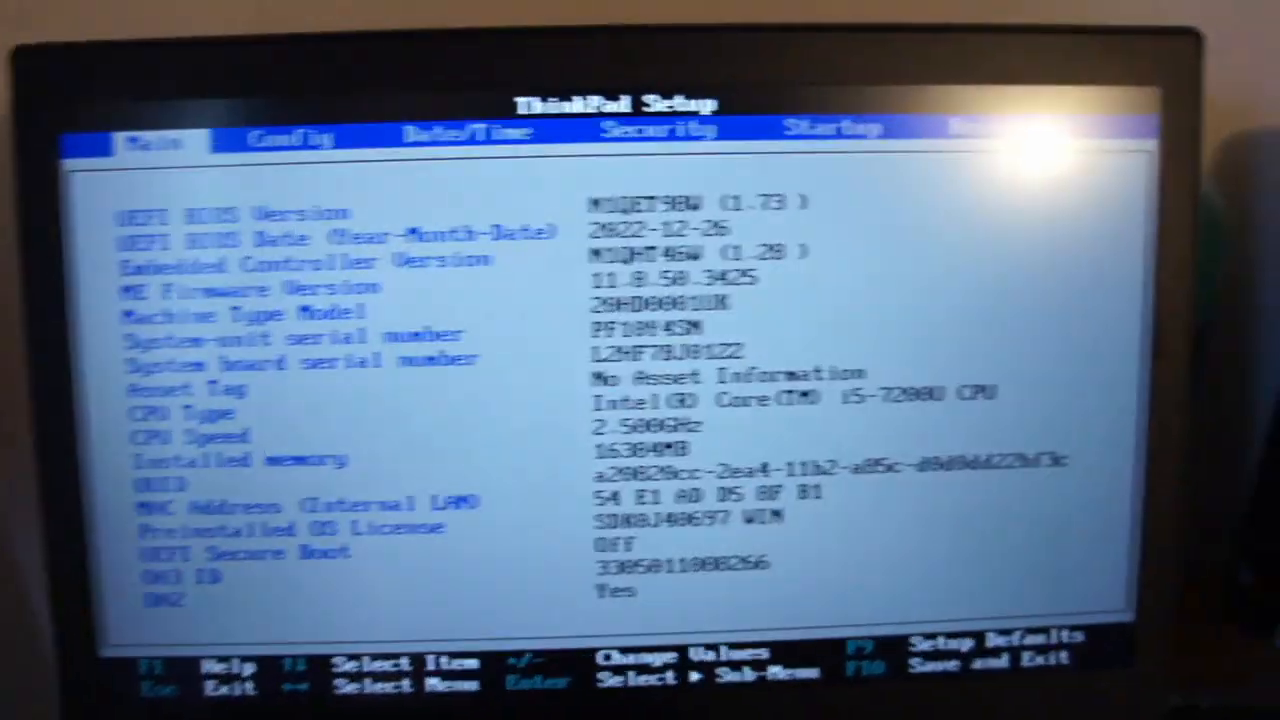